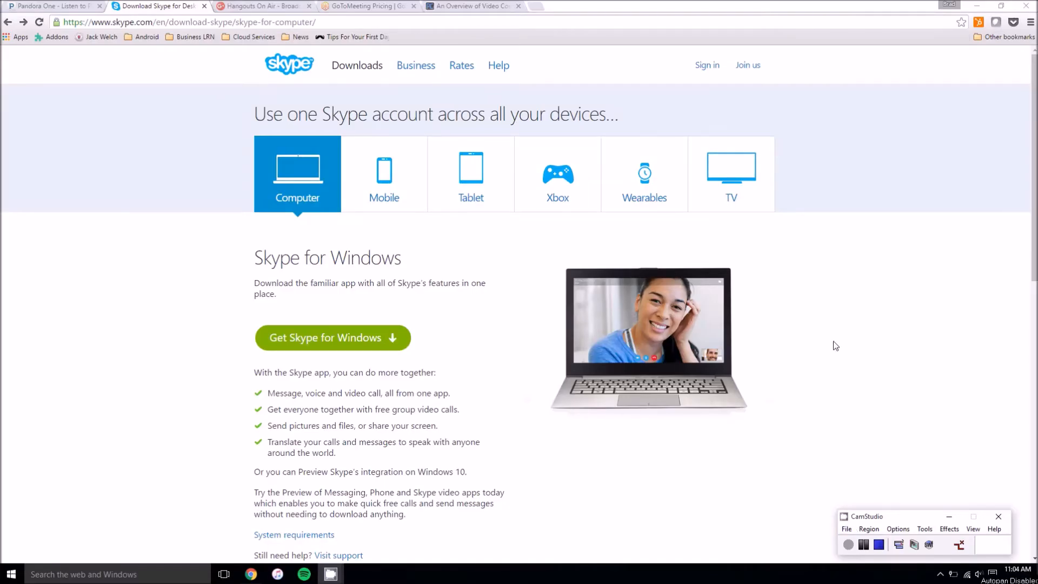
mouse_move(841, 409)
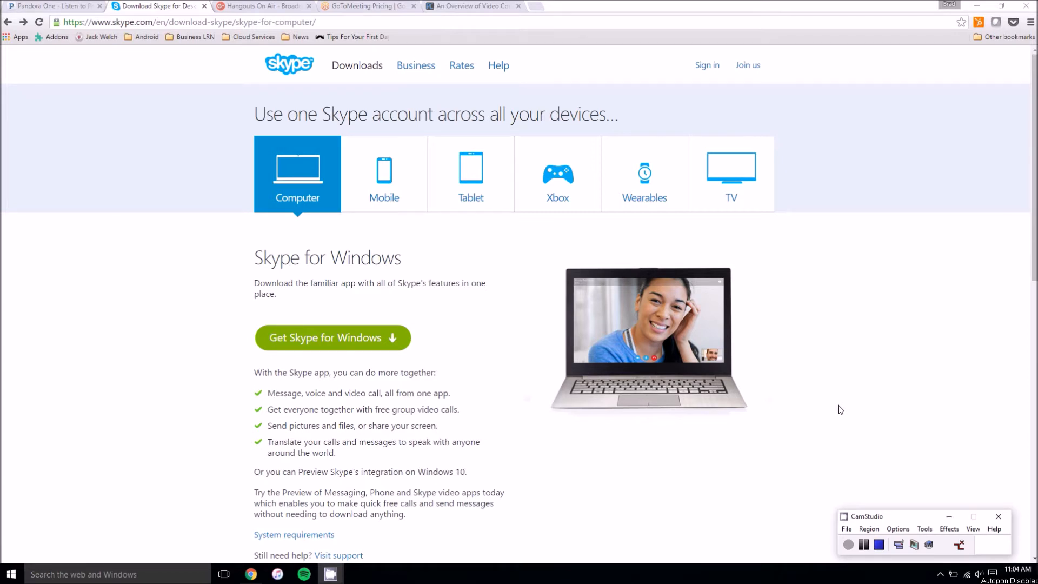
mouse_move(810, 352)
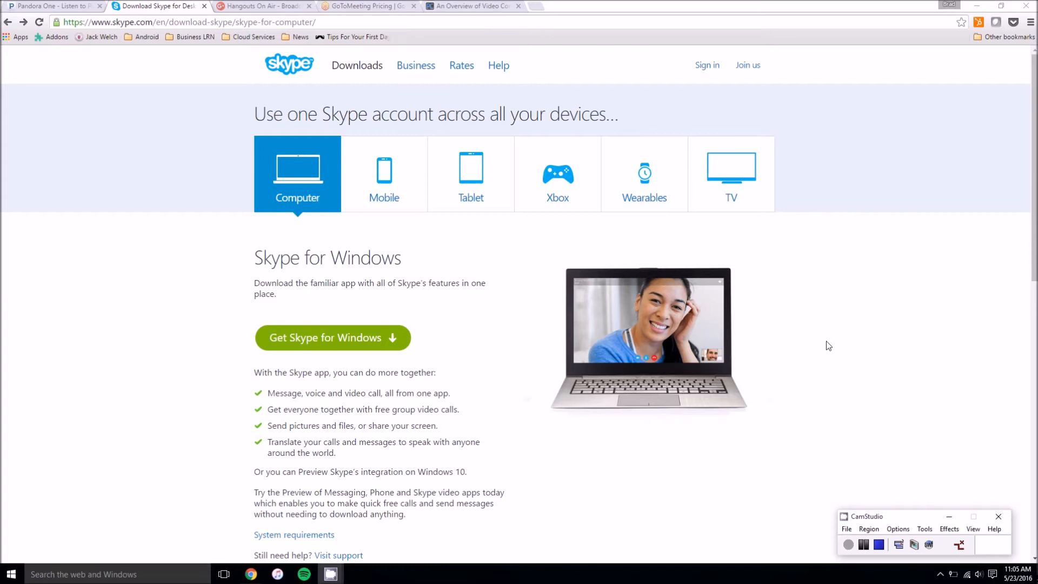
mouse_move(1008, 197)
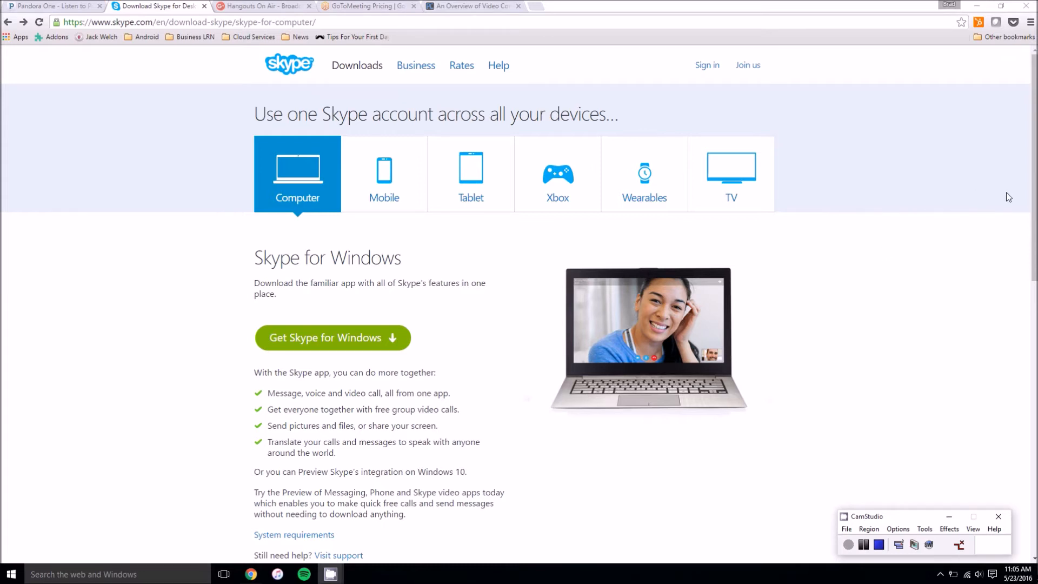
Review Skype's features, briefly highlighting the line about sending pictures and sharing screens.
scroll(down, 3)
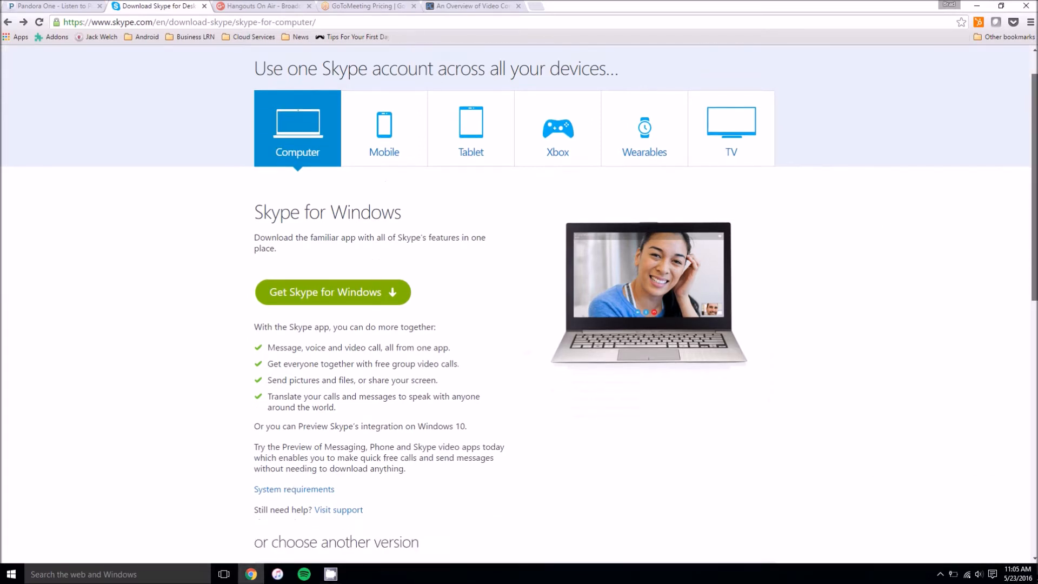
scroll(down, 3)
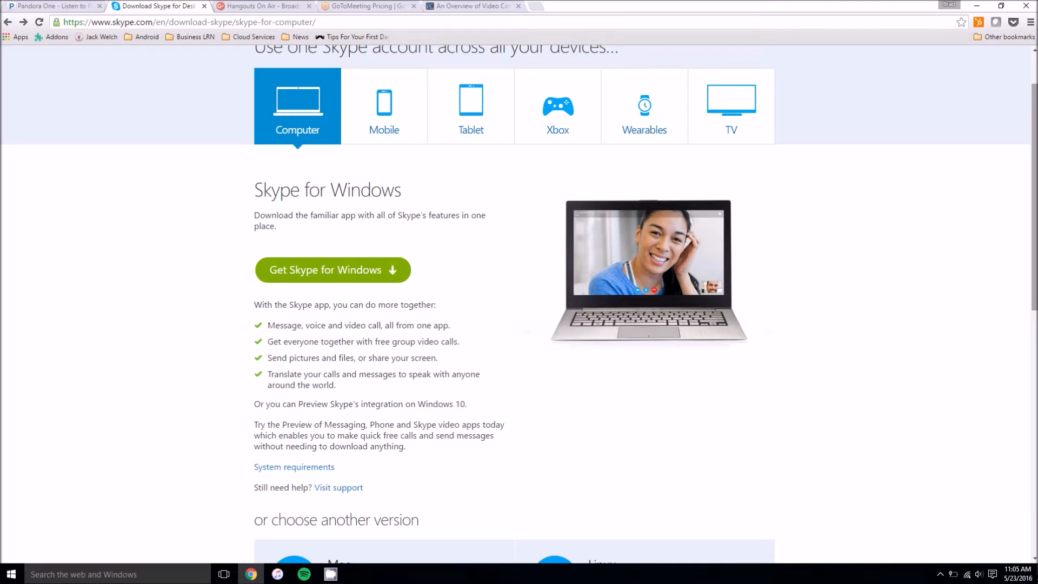
mouse_move(883, 309)
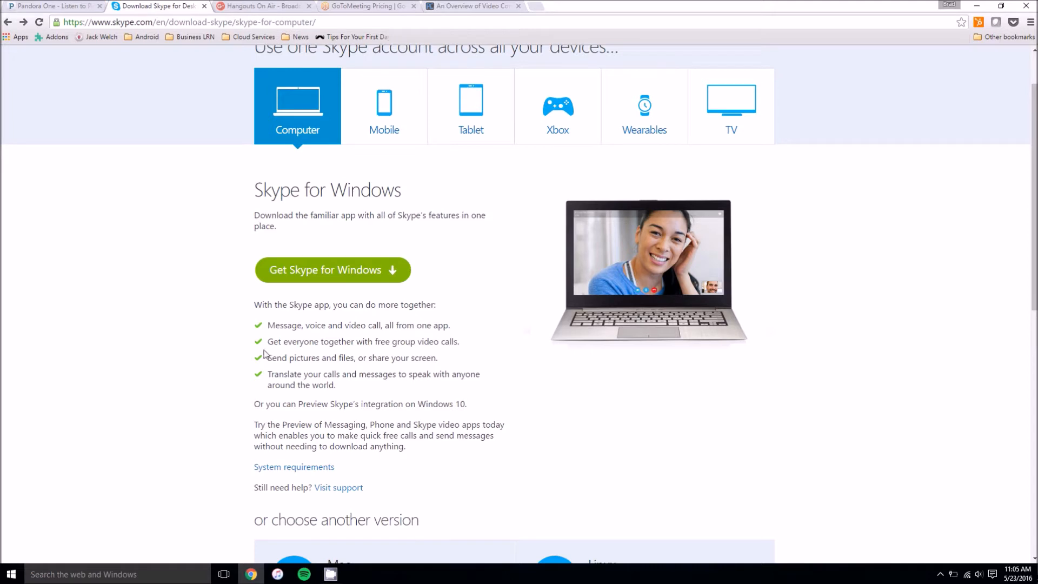
drag(267, 358, 409, 358)
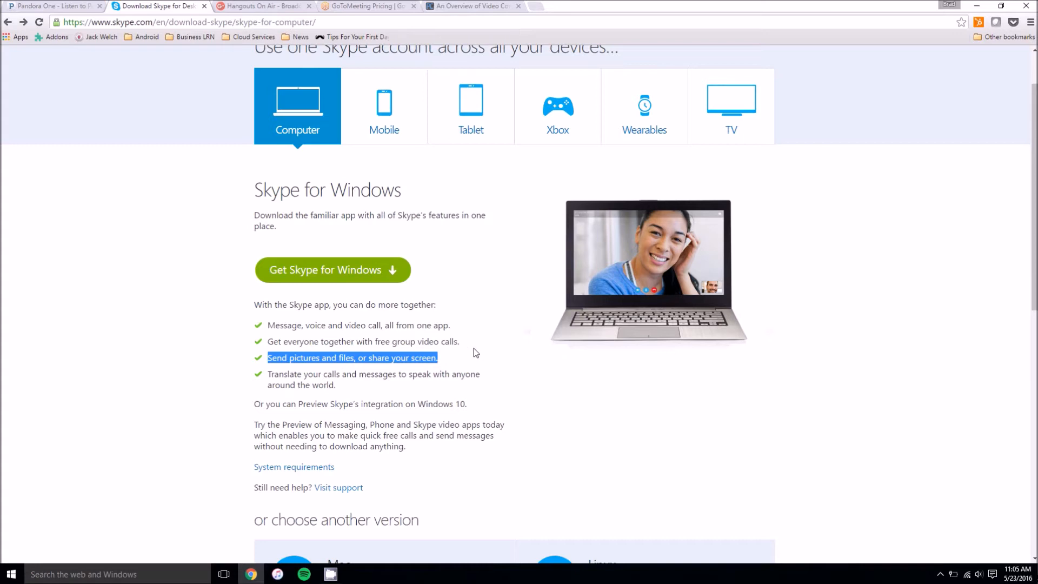
click(440, 366)
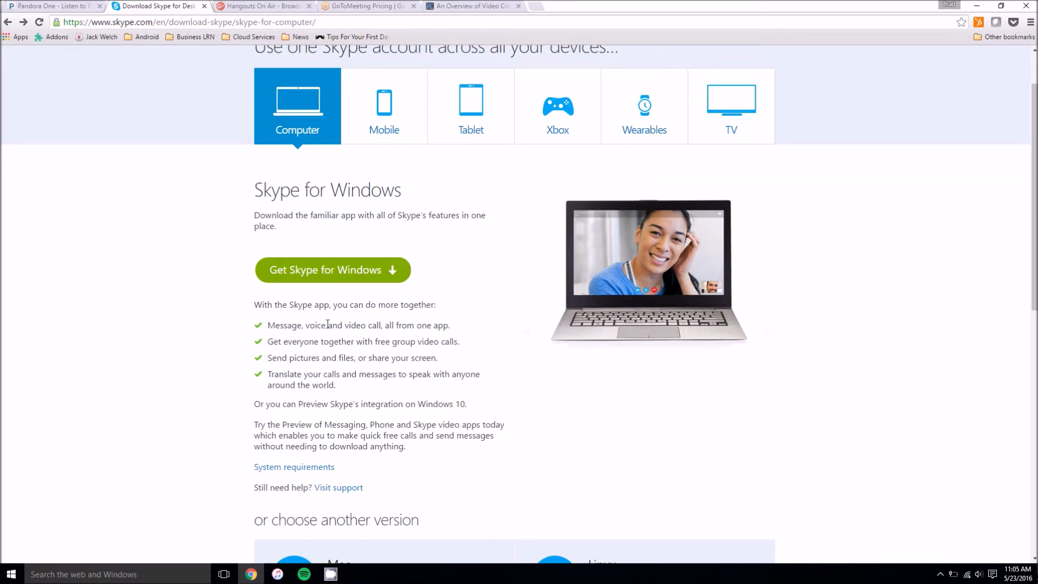
mouse_move(546, 363)
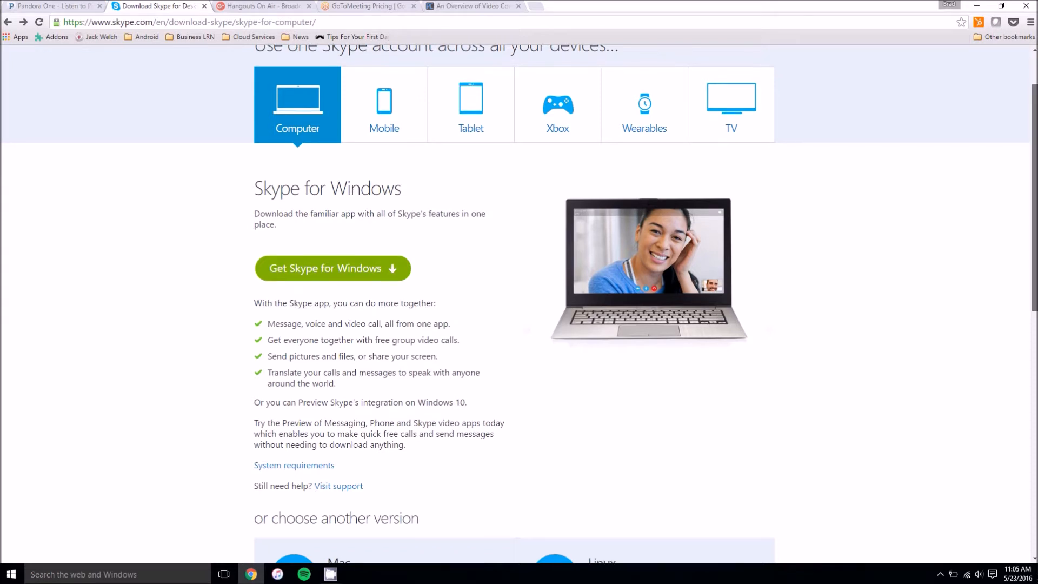
scroll(up, 3)
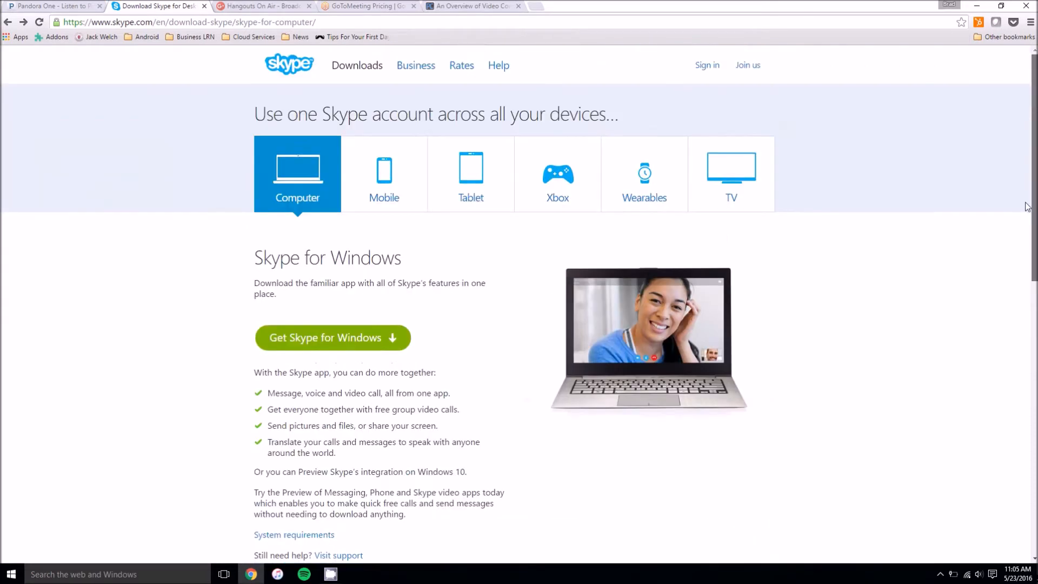
mouse_move(851, 286)
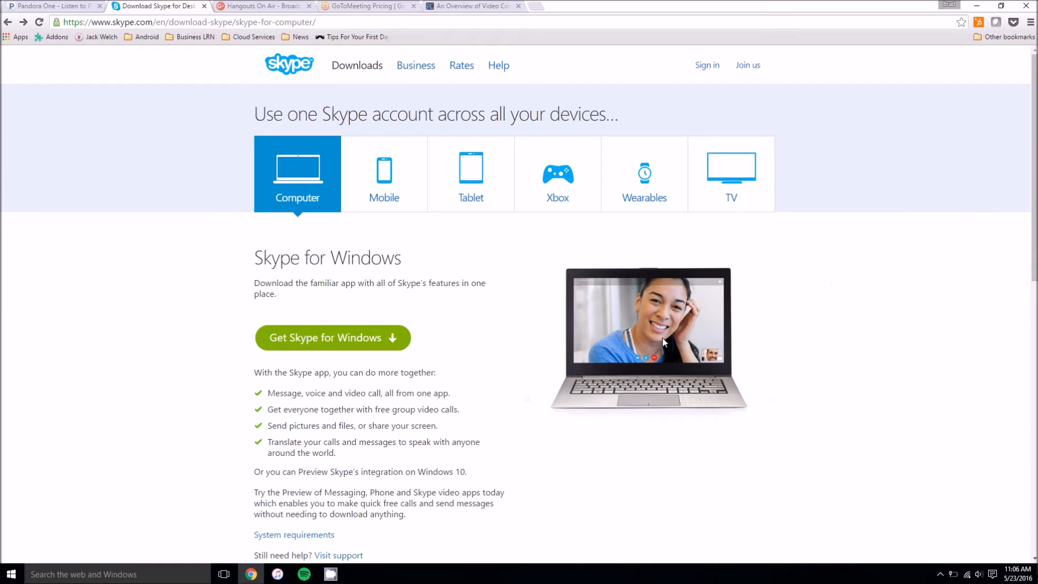
mouse_move(443, 233)
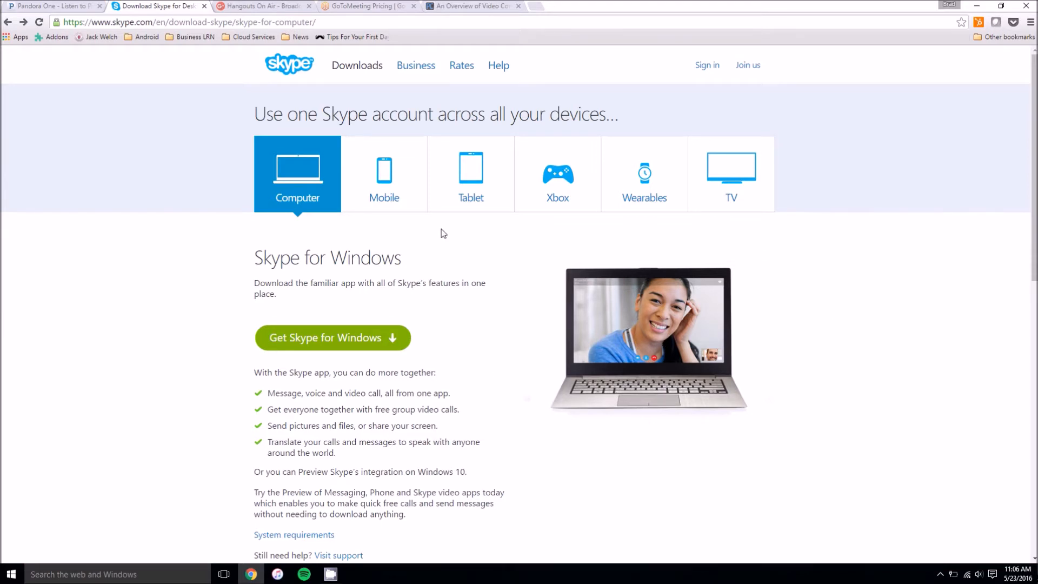
View Skype's business offerings page, then move to the Google+ Hangouts On Air page.
click(415, 65)
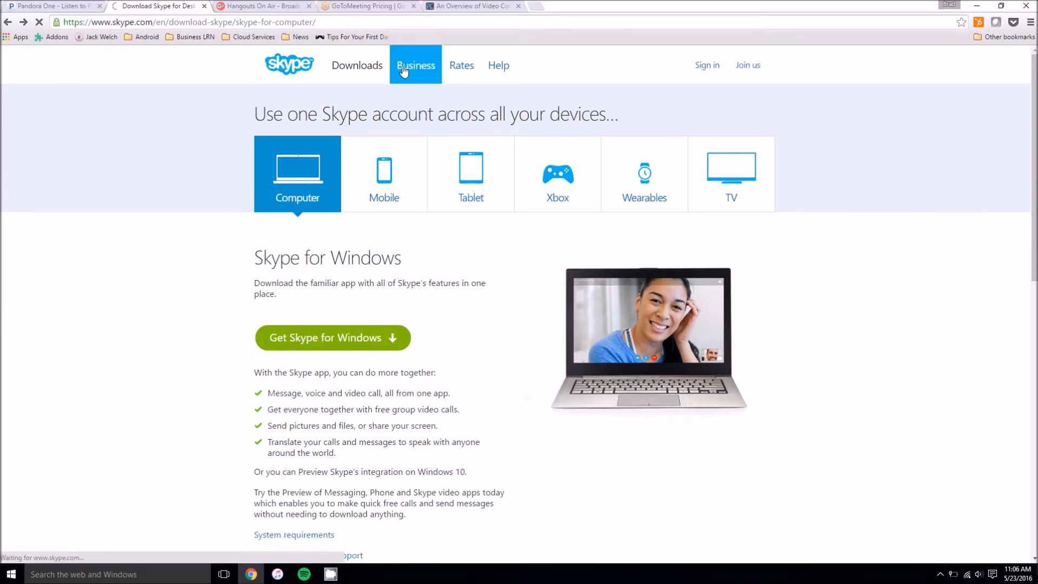
mouse_move(424, 91)
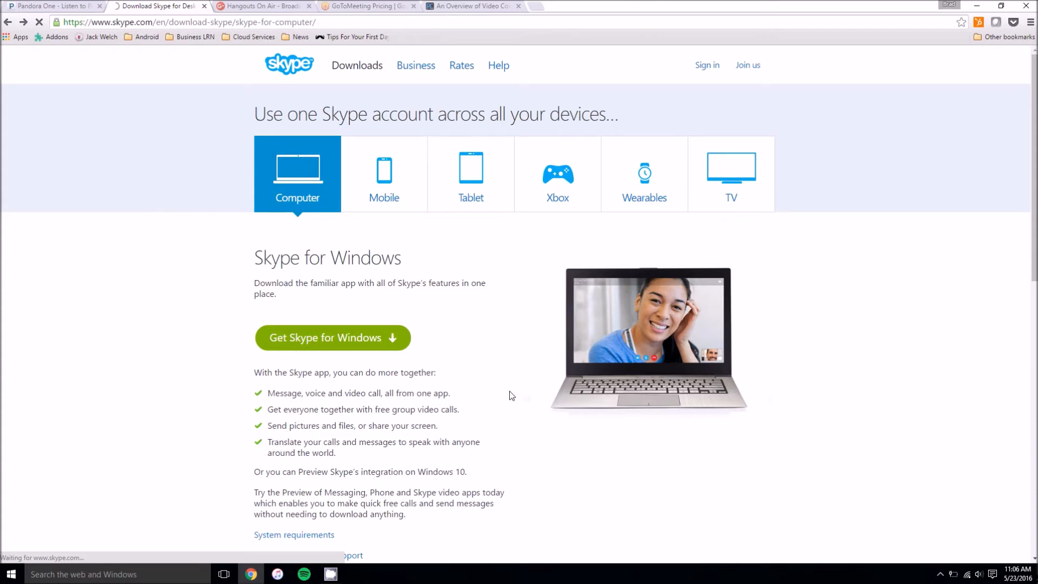
mouse_move(508, 375)
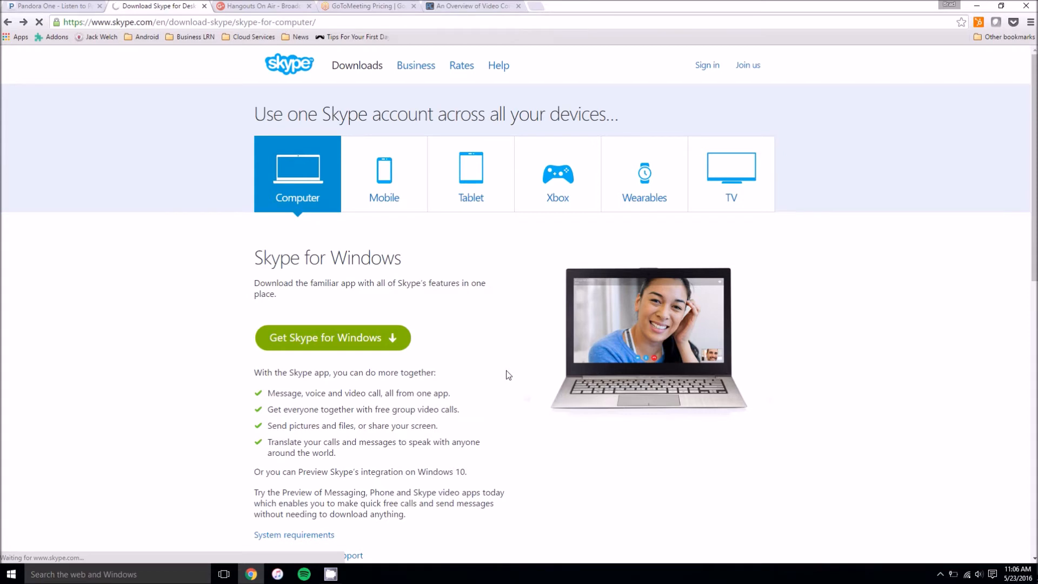
click(261, 7)
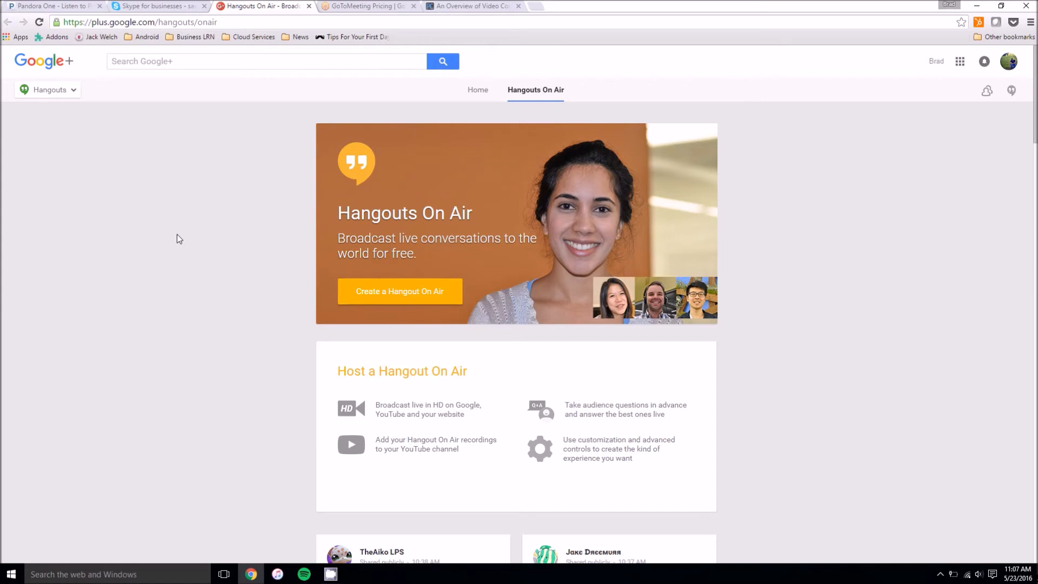
mouse_move(164, 302)
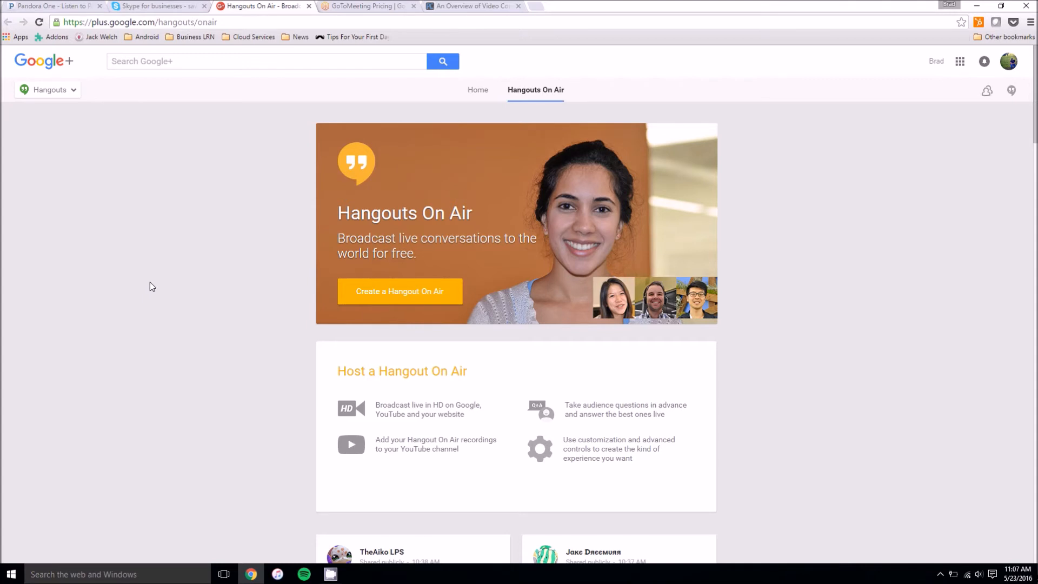
mouse_move(152, 280)
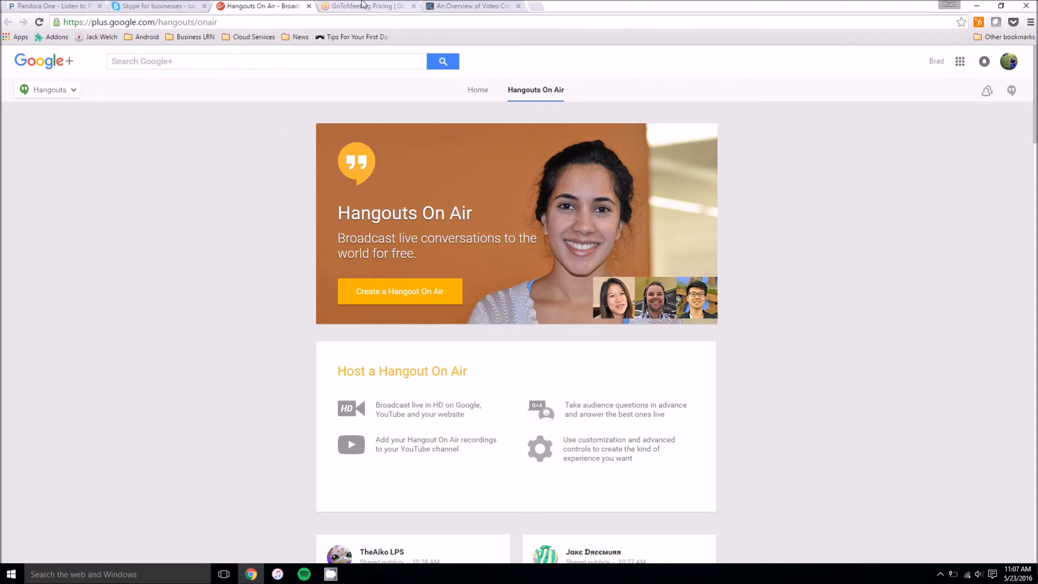
Show GoToMeeting's pricing page at the Starter, Pro and Plus plan comparison table.
click(365, 6)
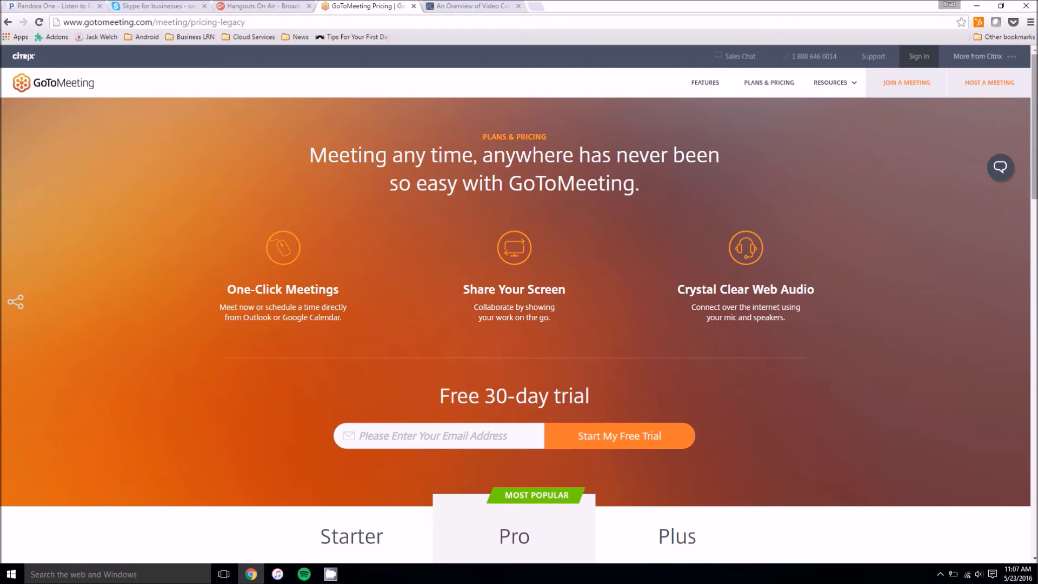
scroll(down, 3)
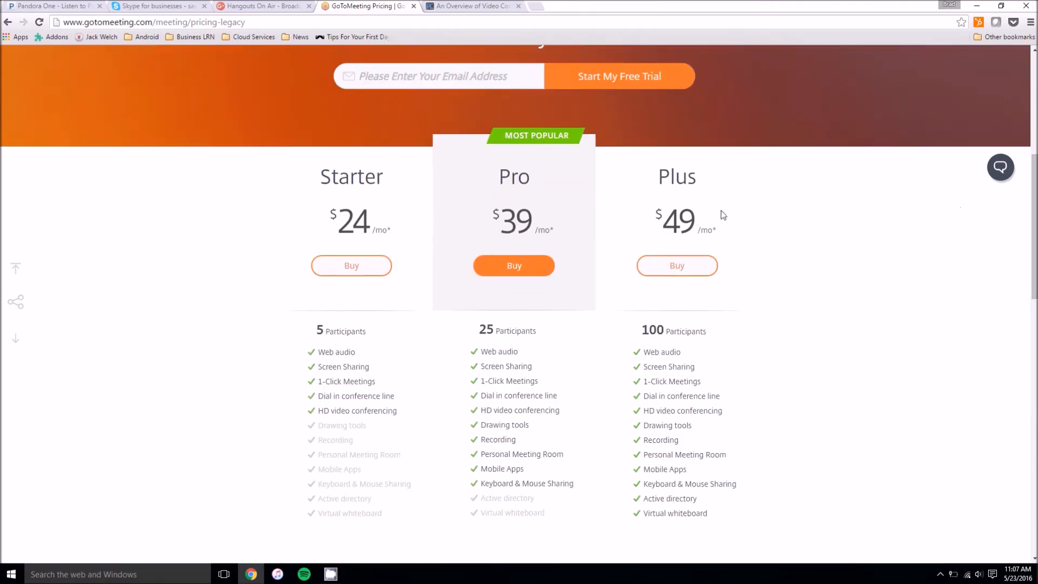
mouse_move(695, 203)
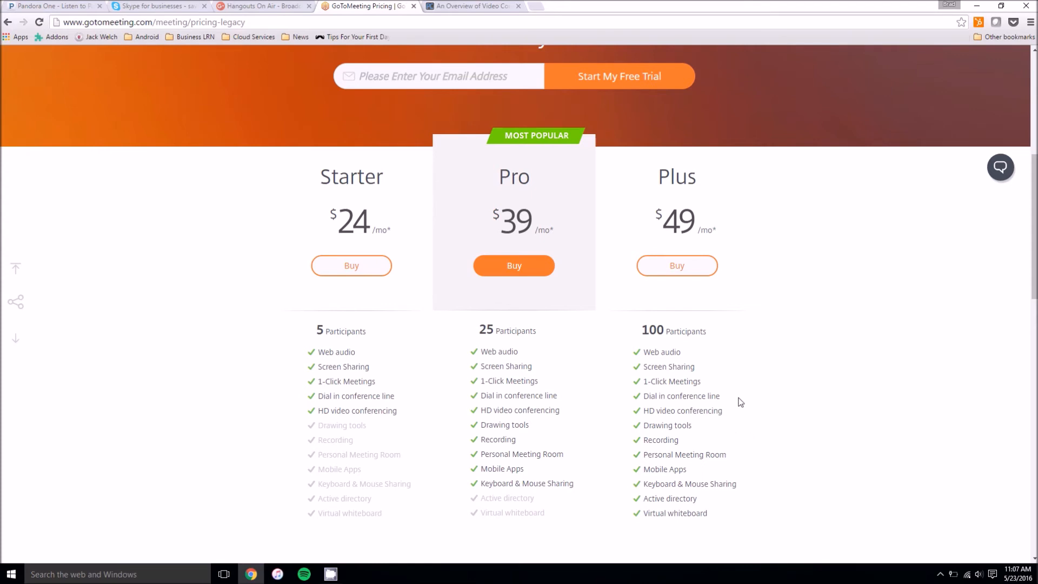
mouse_move(725, 401)
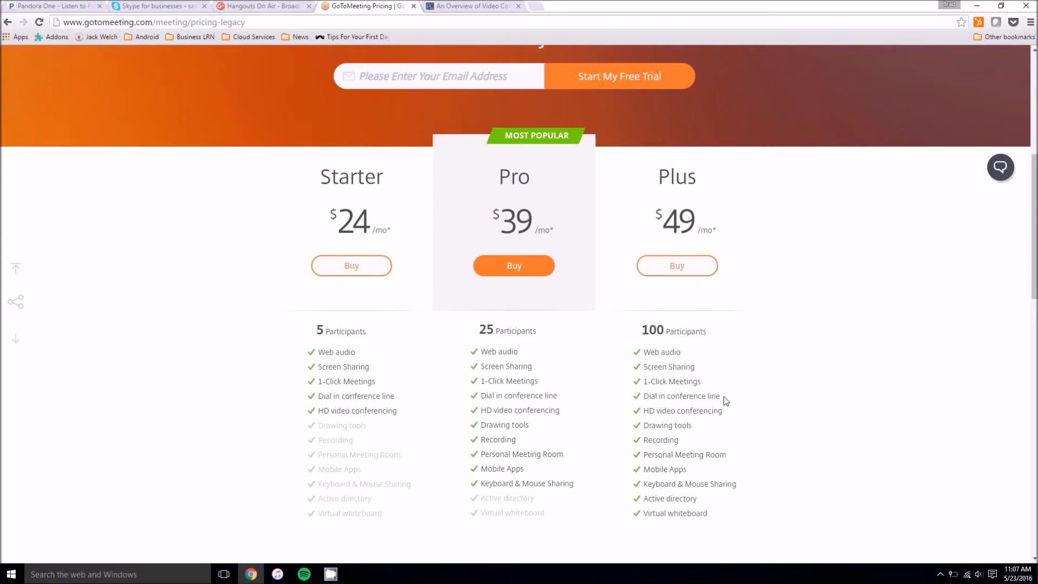
mouse_move(760, 349)
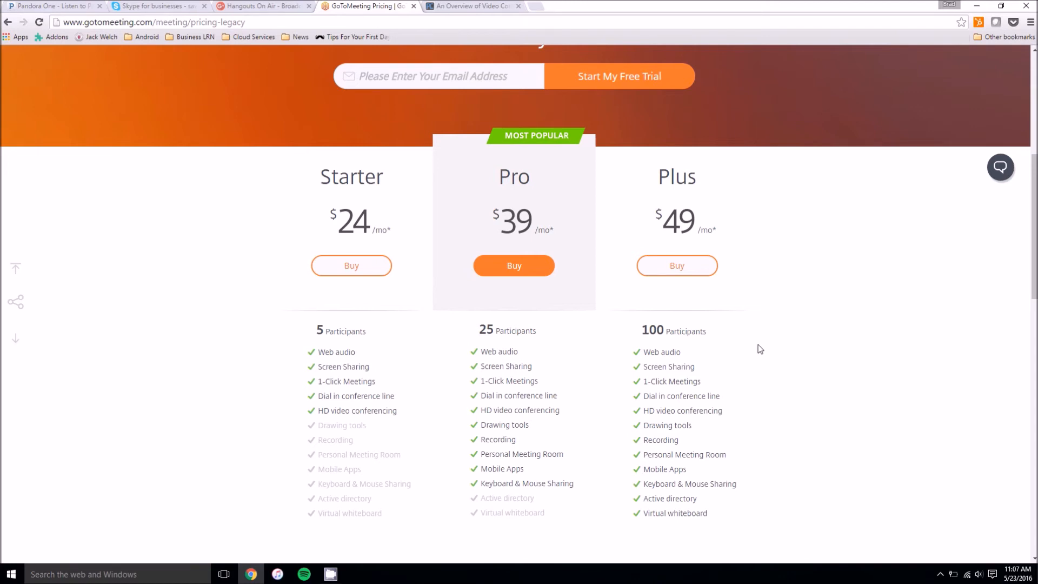
mouse_move(753, 283)
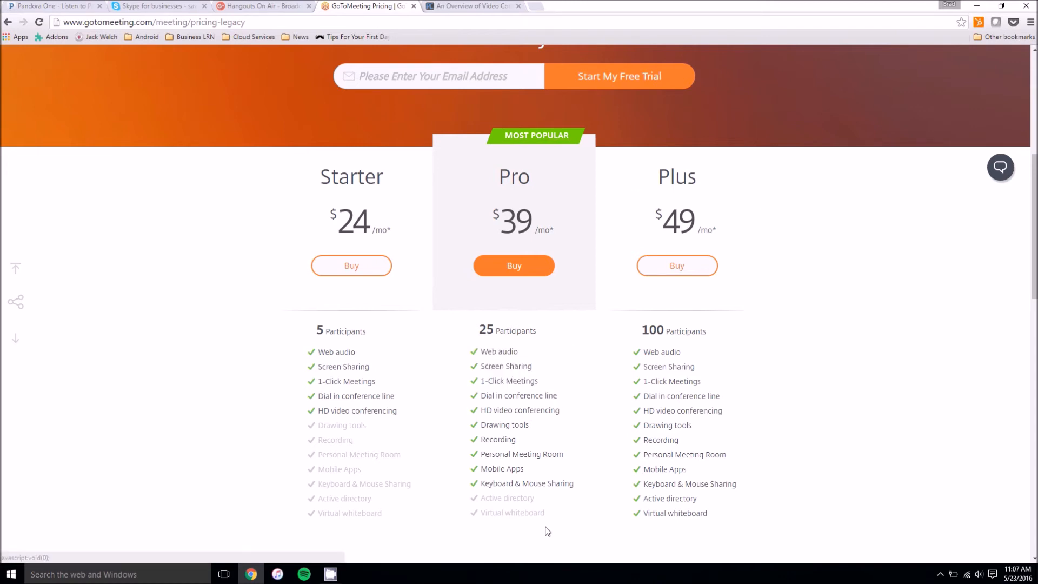
mouse_move(438, 397)
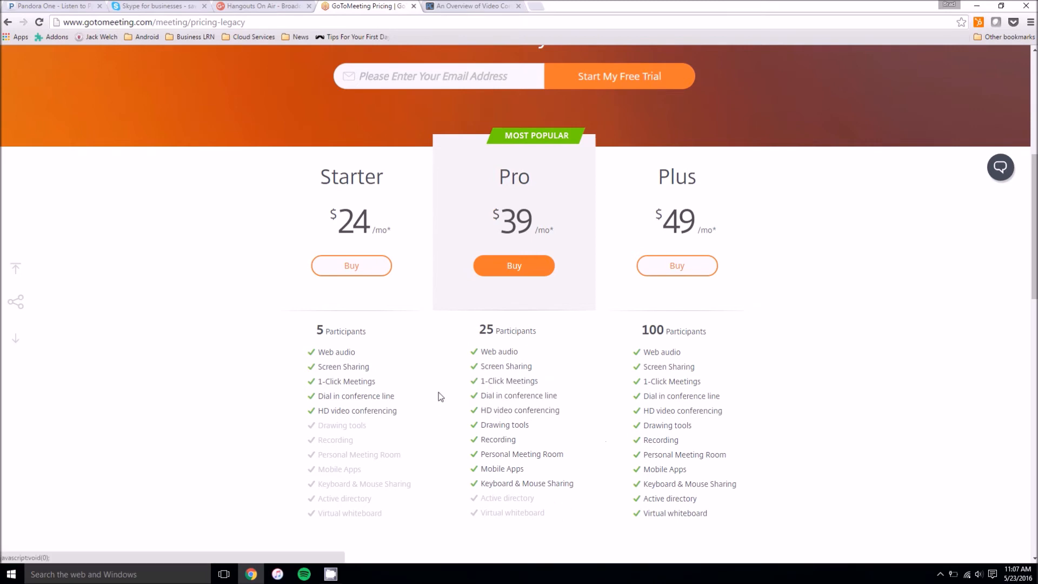
mouse_move(452, 315)
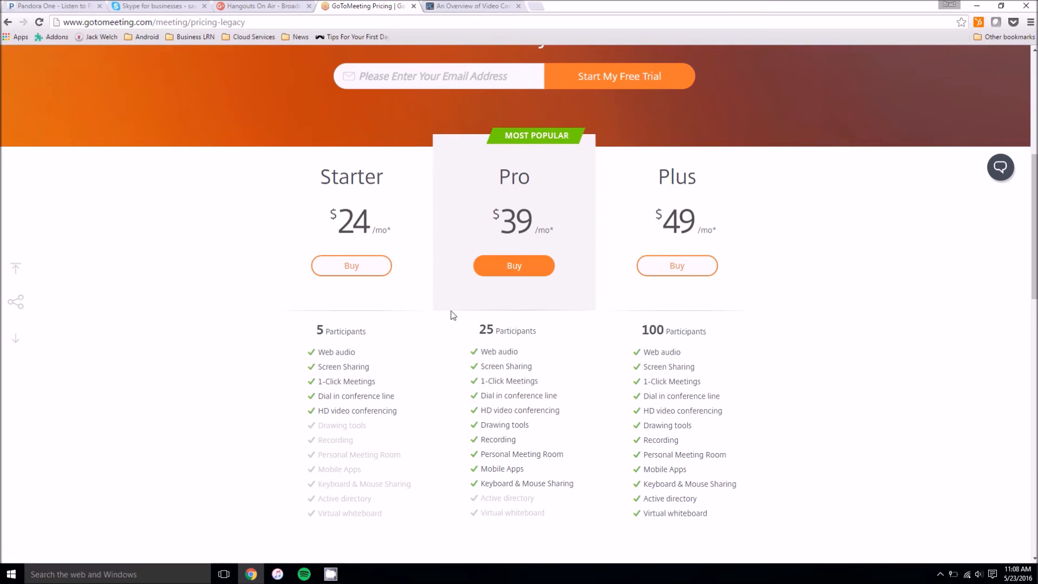
mouse_move(815, 279)
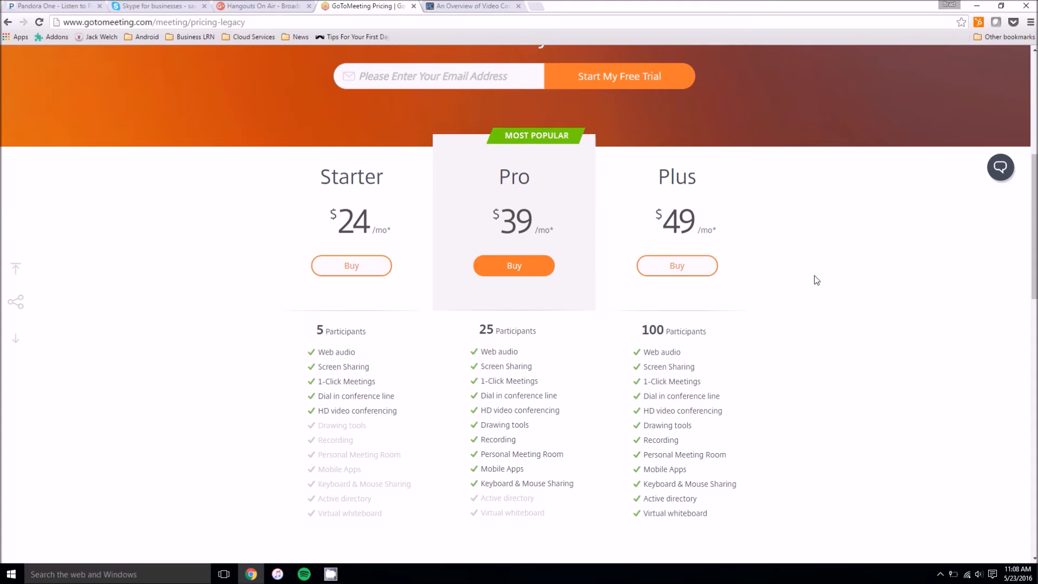
scroll(up, 3)
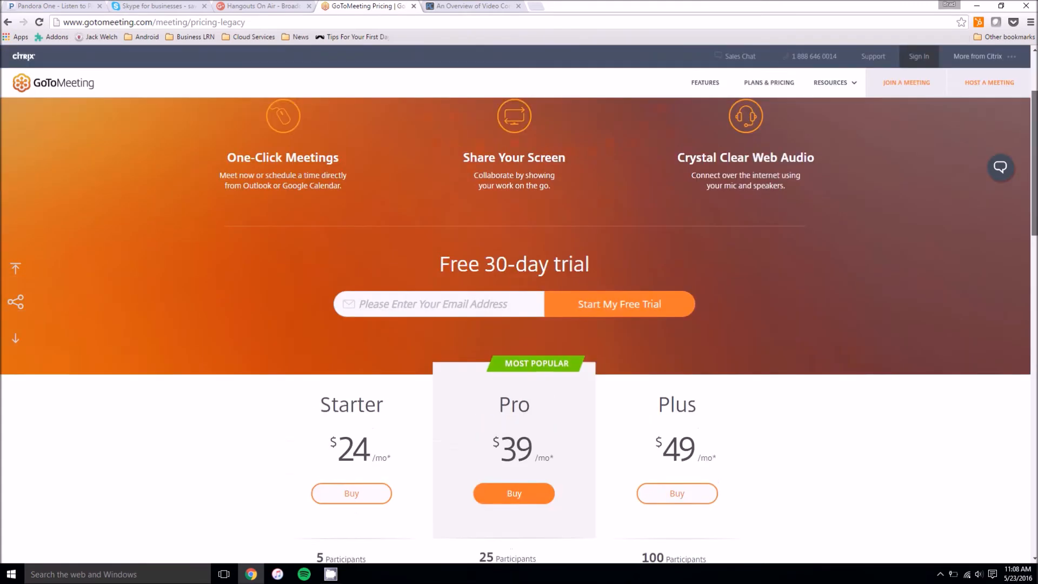
scroll(down, 3)
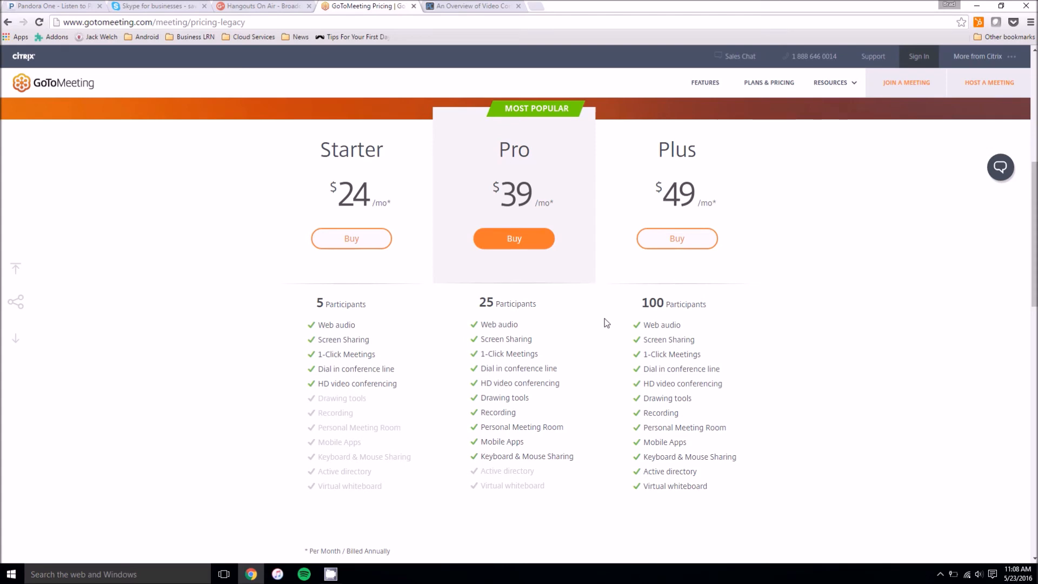
mouse_move(626, 303)
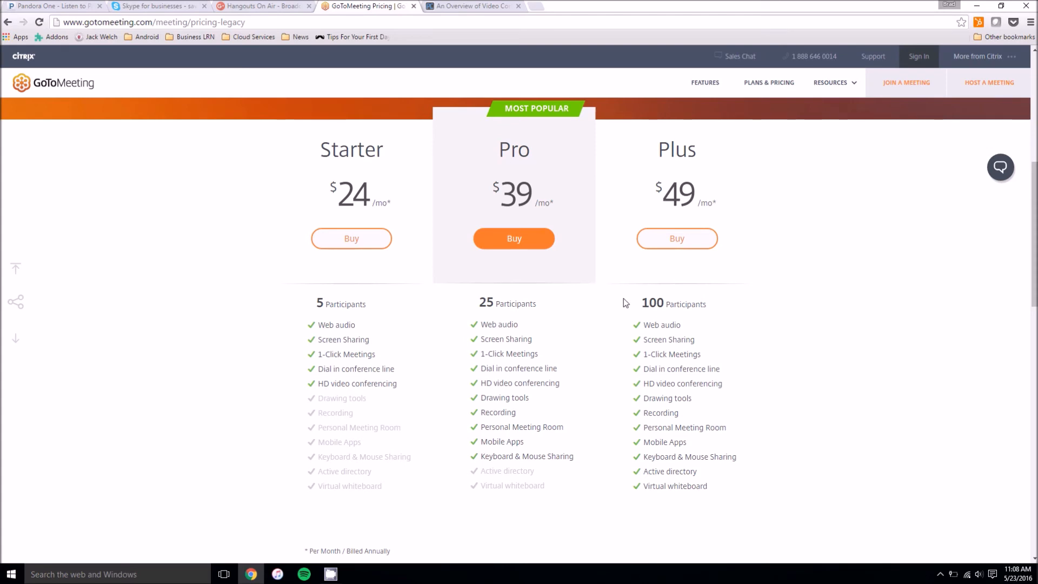
mouse_move(766, 397)
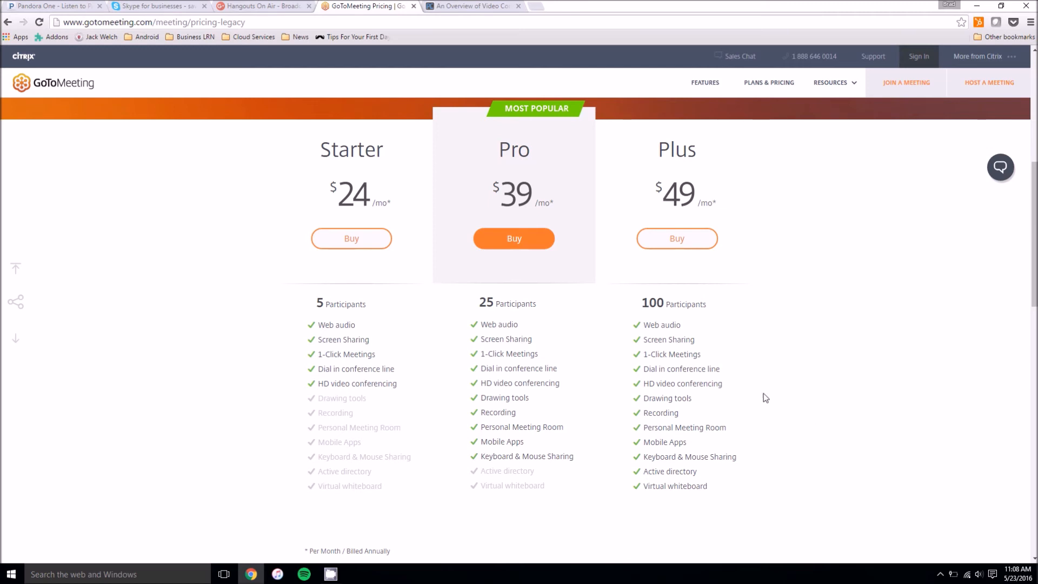
scroll(down, 3)
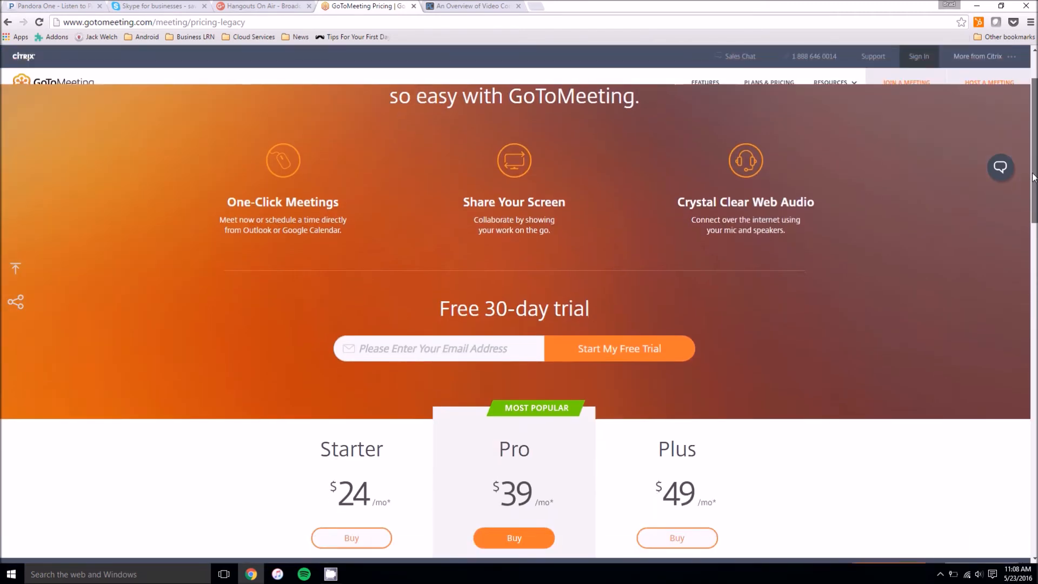
scroll(down, 3)
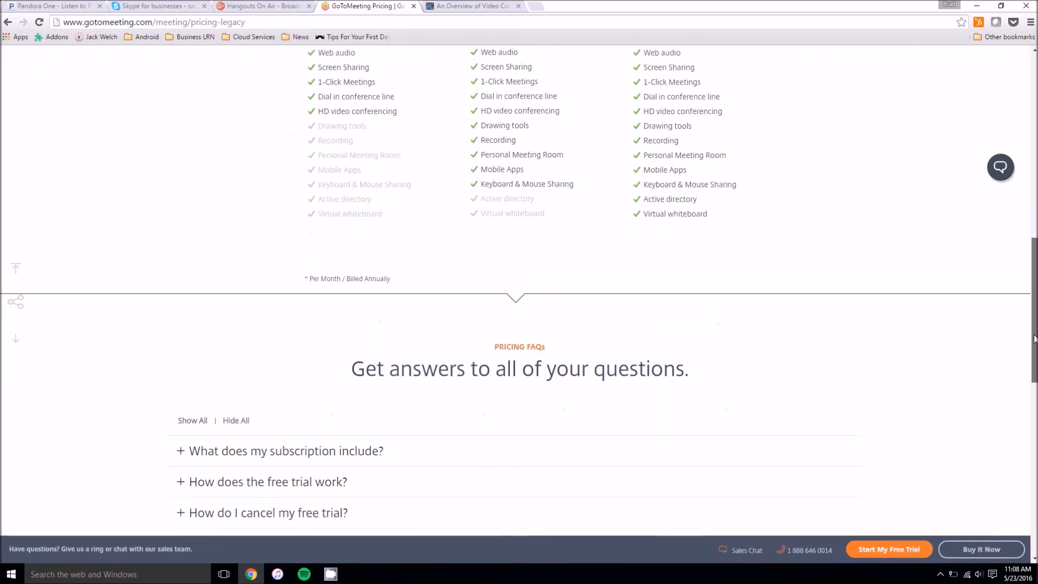
scroll(down, 3)
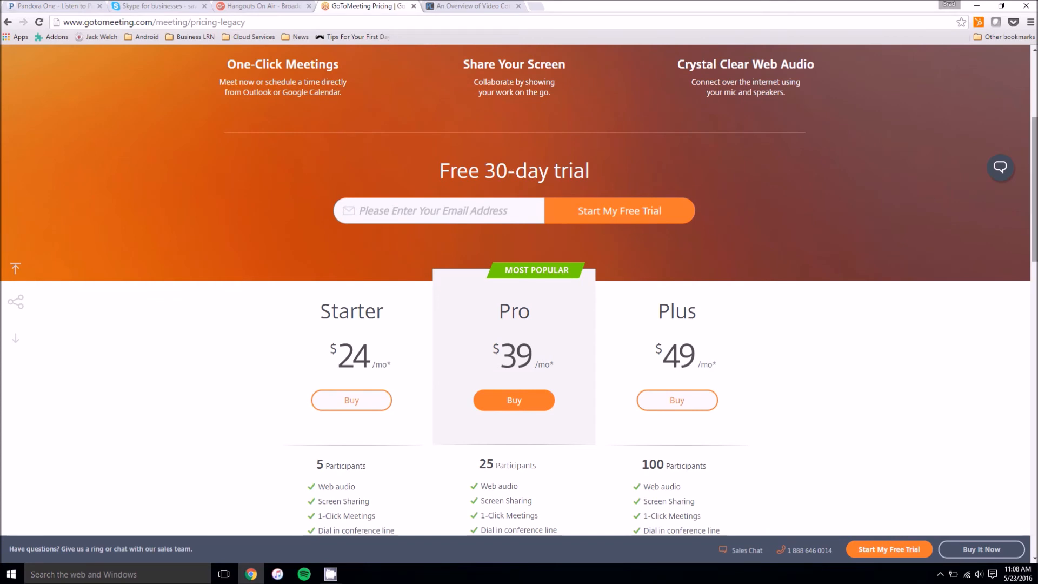
mouse_move(658, 237)
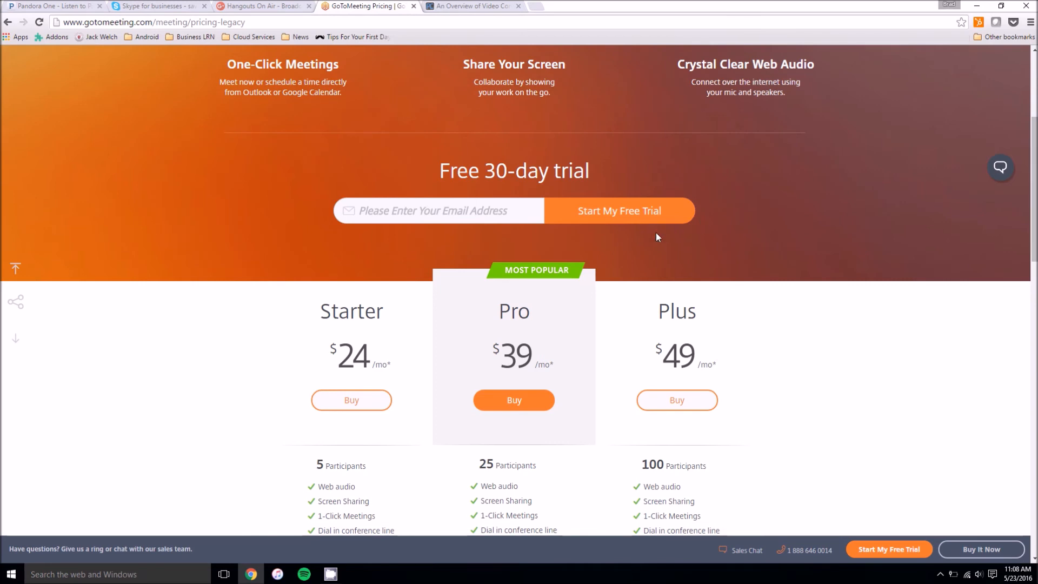
mouse_move(785, 216)
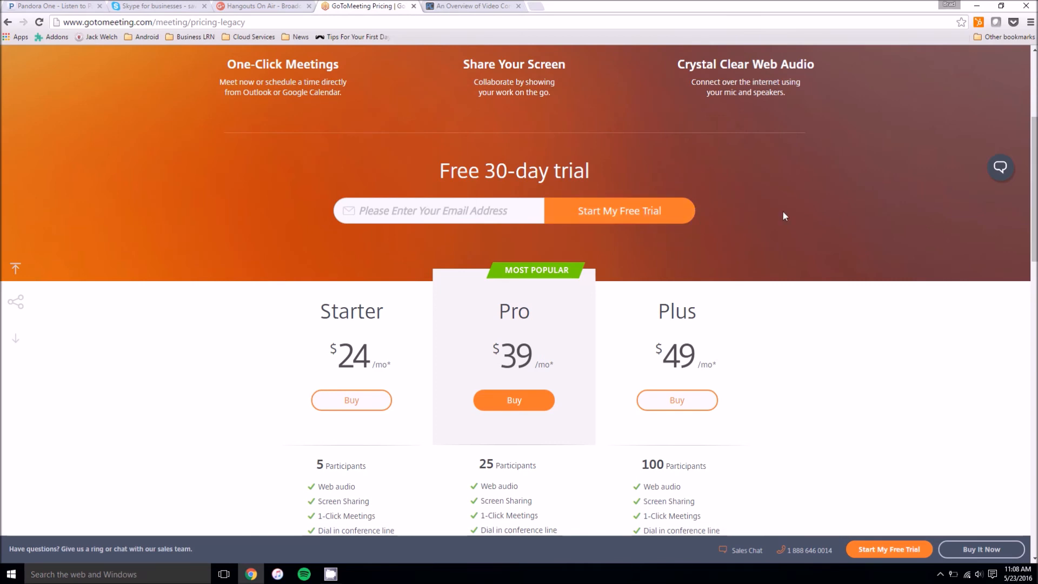
scroll(up, 3)
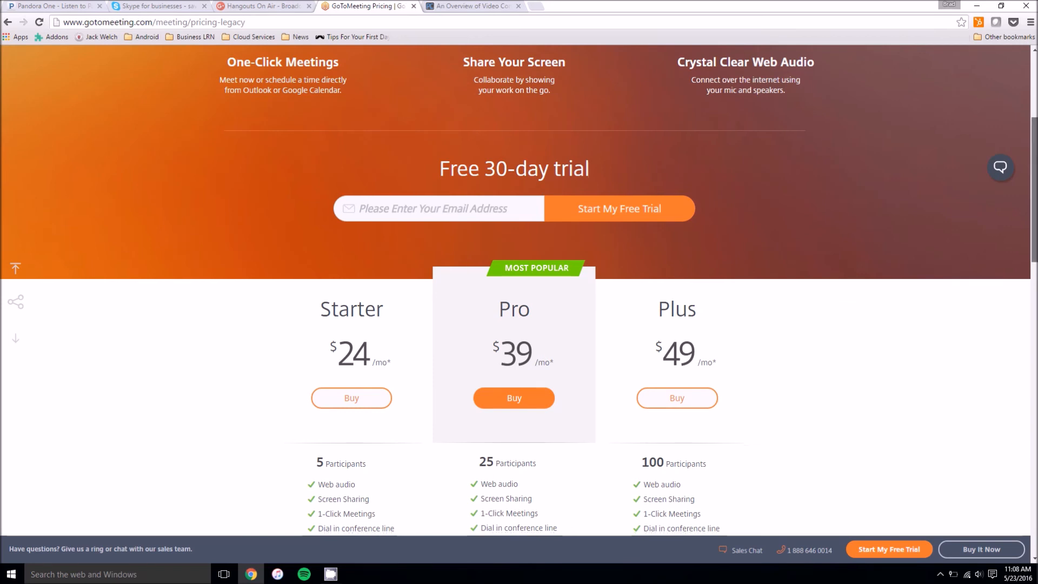
scroll(down, 3)
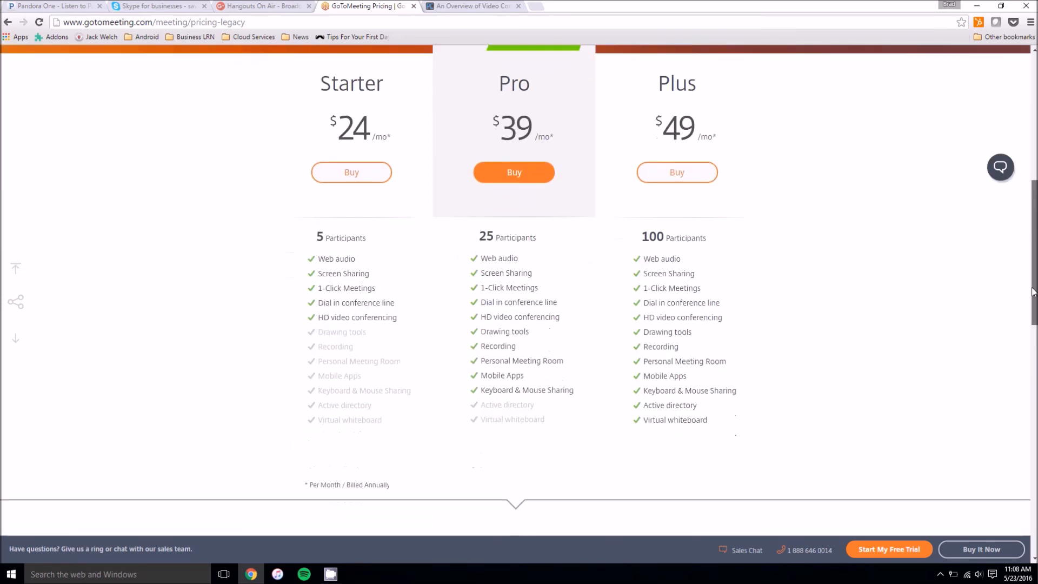
scroll(down, 3)
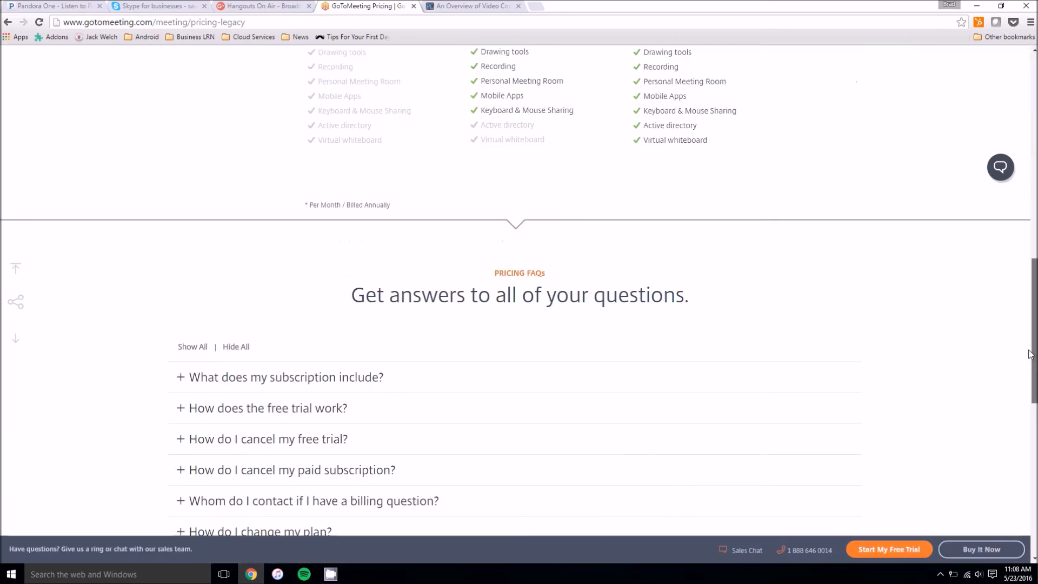
scroll(up, 3)
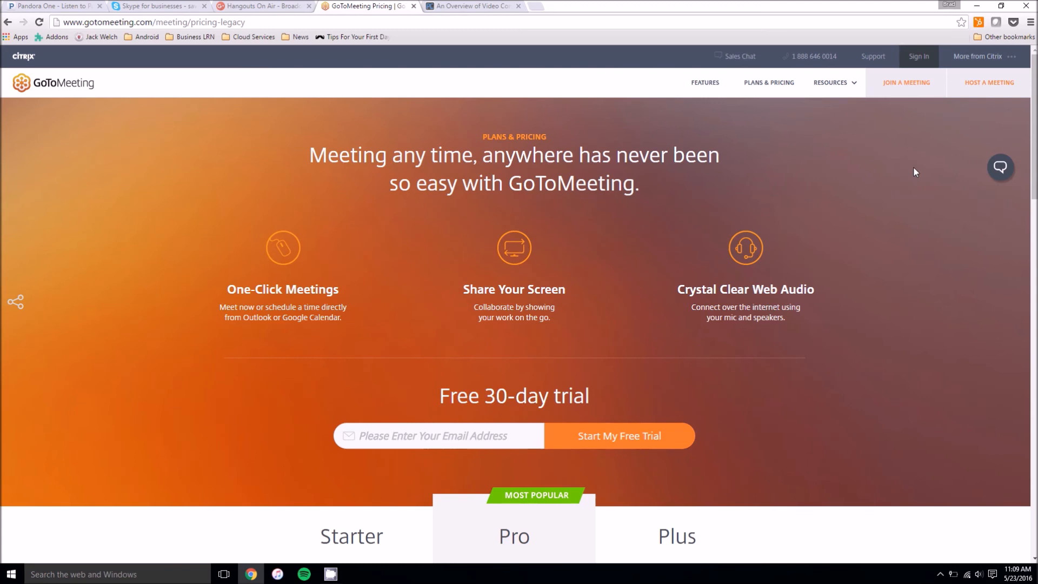
mouse_move(952, 193)
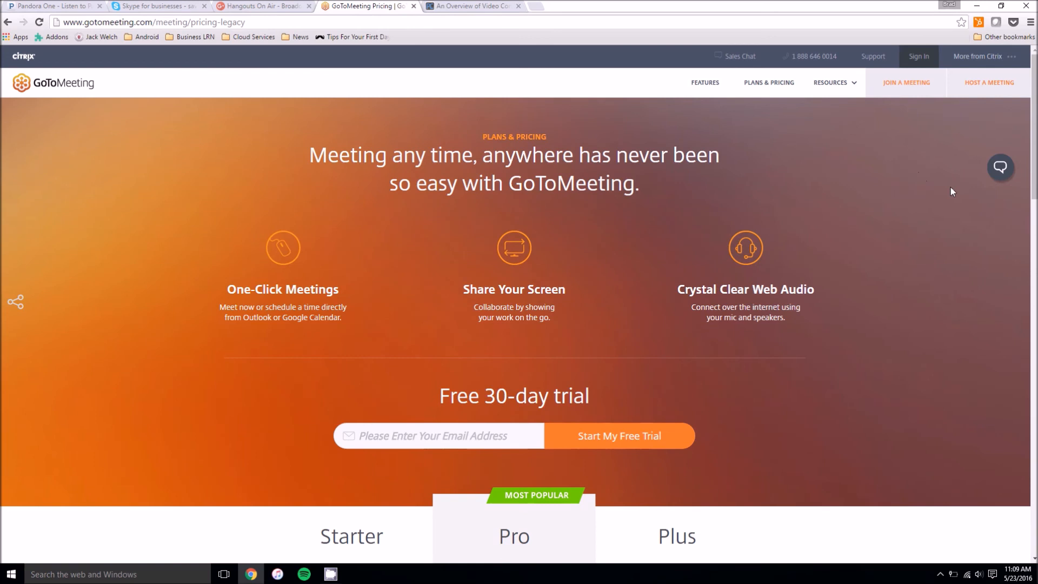
mouse_move(995, 229)
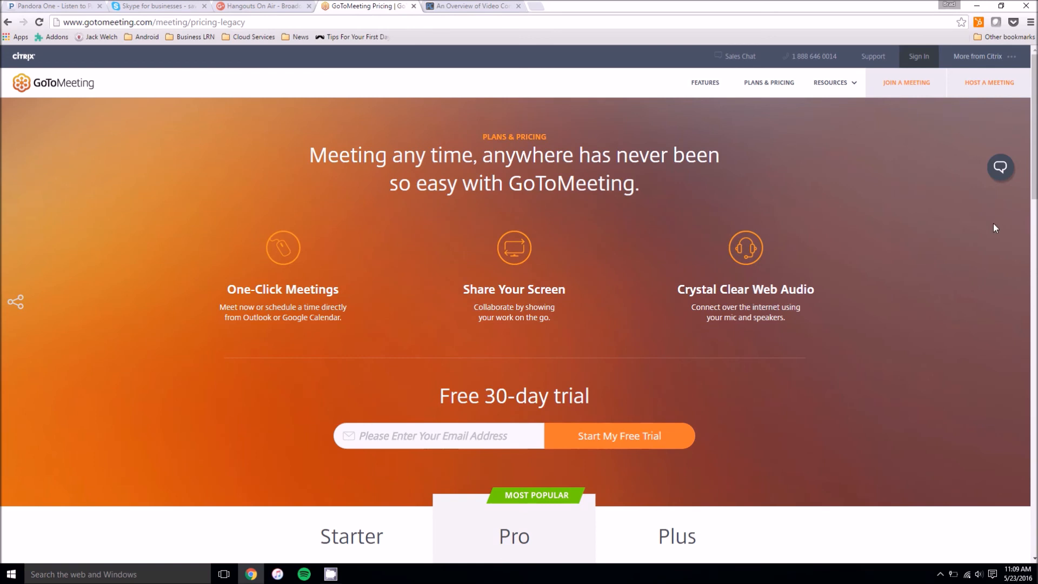
mouse_move(976, 261)
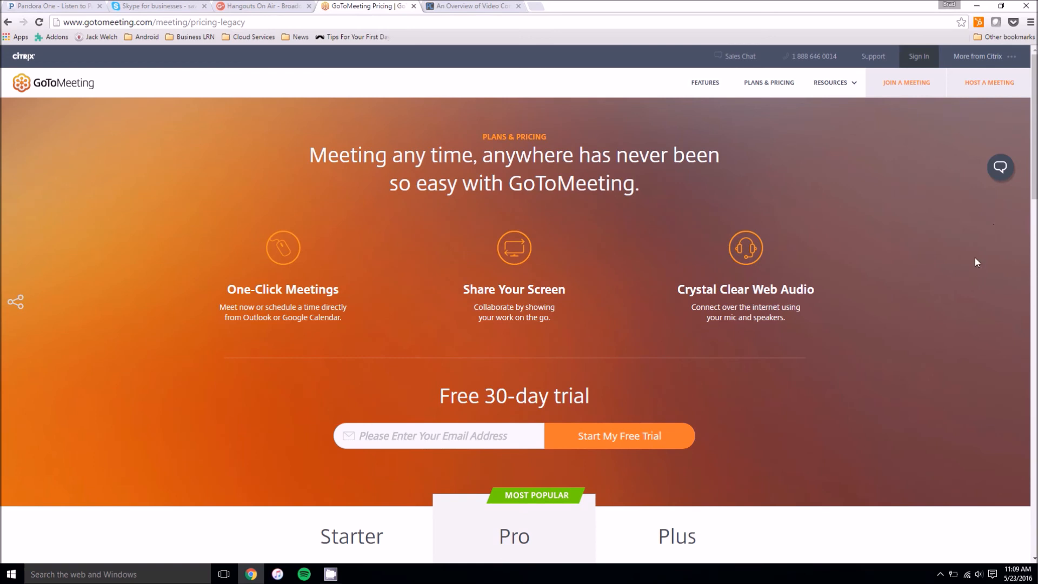
mouse_move(950, 318)
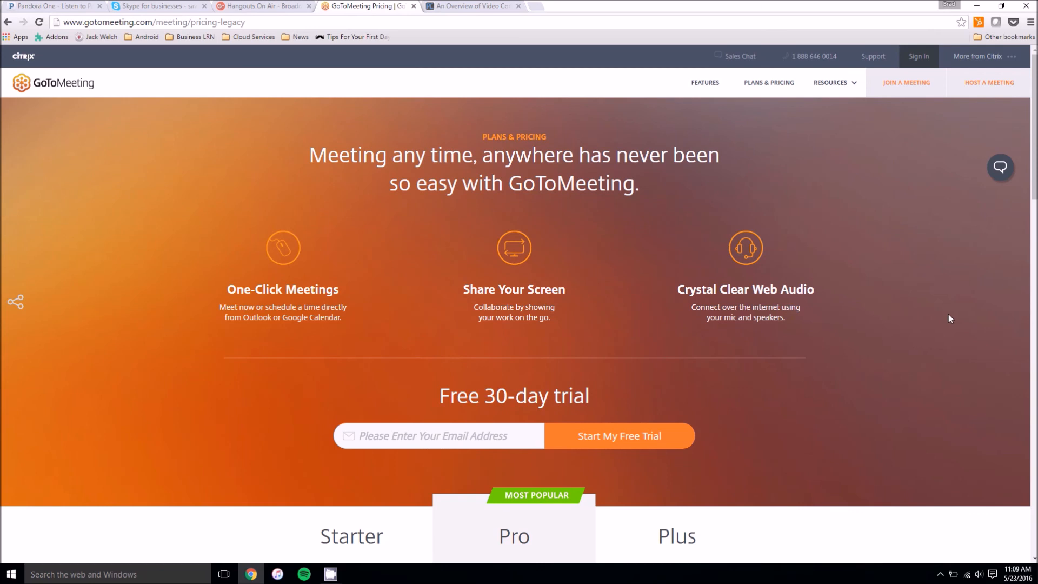
mouse_move(972, 303)
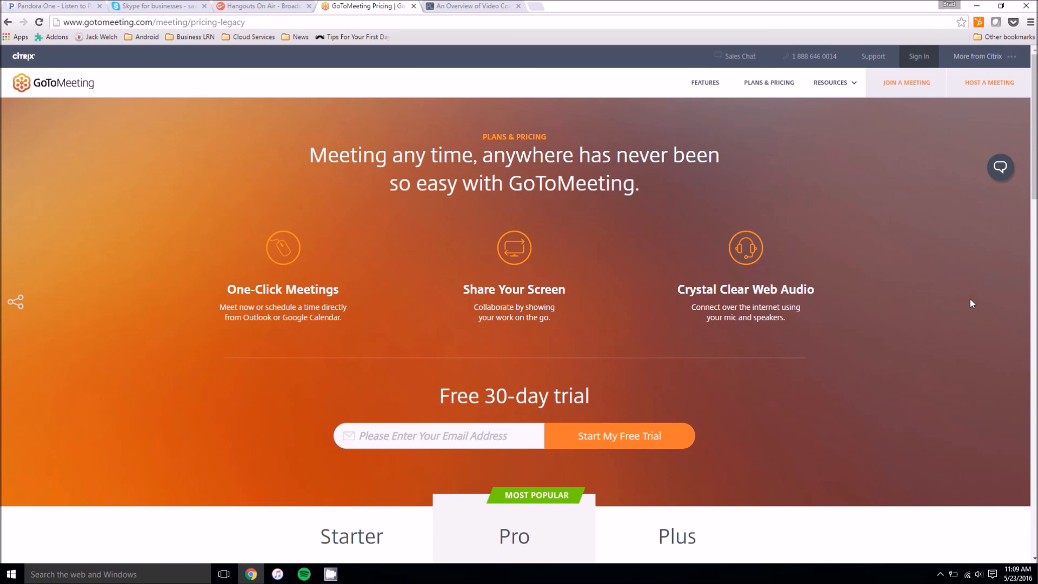
mouse_move(955, 366)
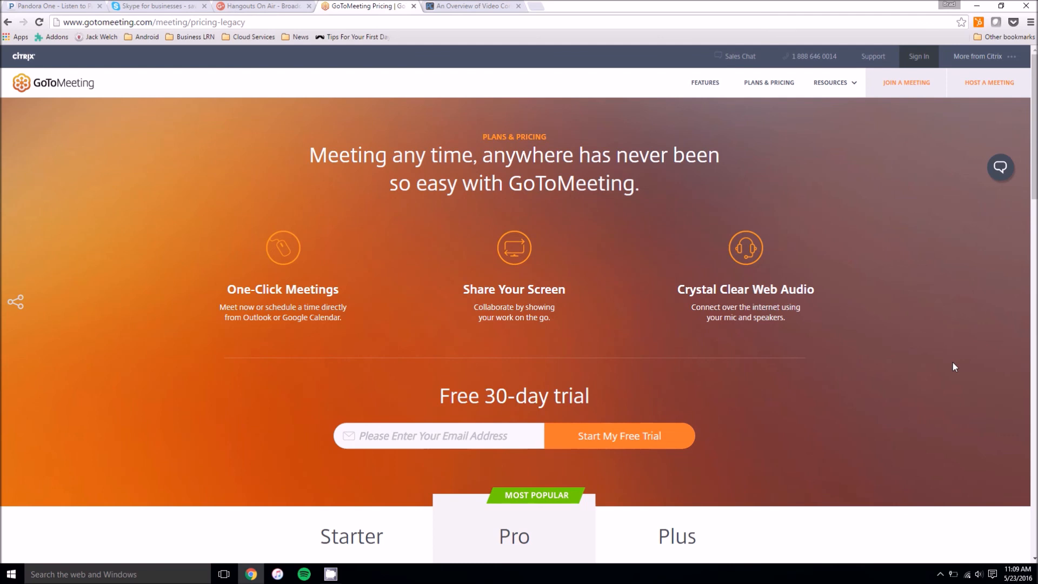
mouse_move(684, 499)
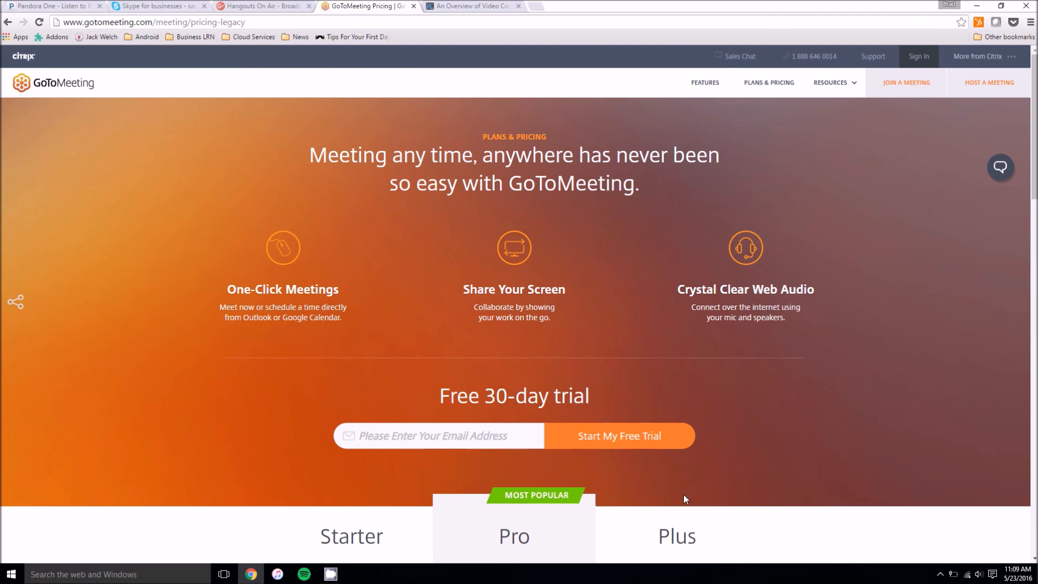